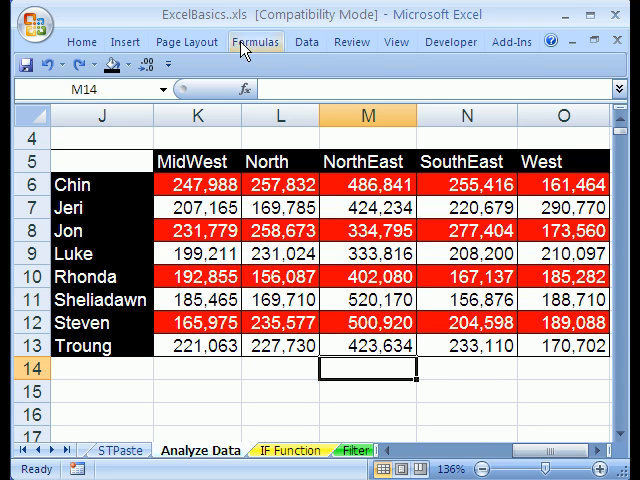
pyautogui.moveTo(222, 28)
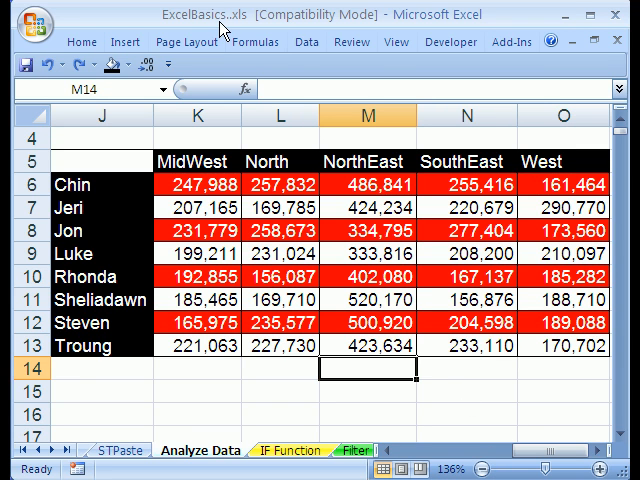
pyautogui.moveTo(248, 30)
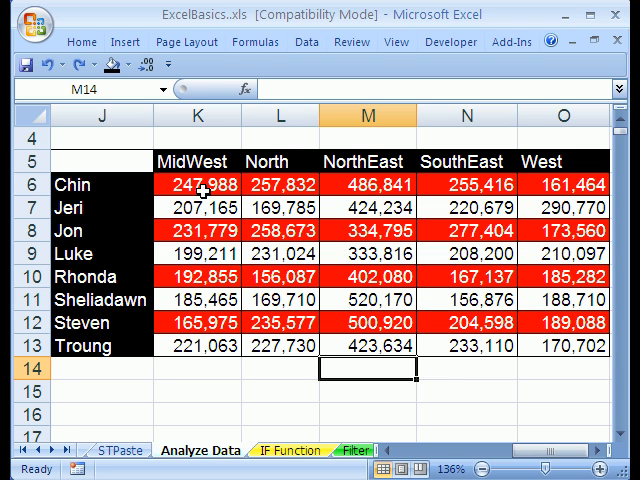
pyautogui.moveTo(155, 227)
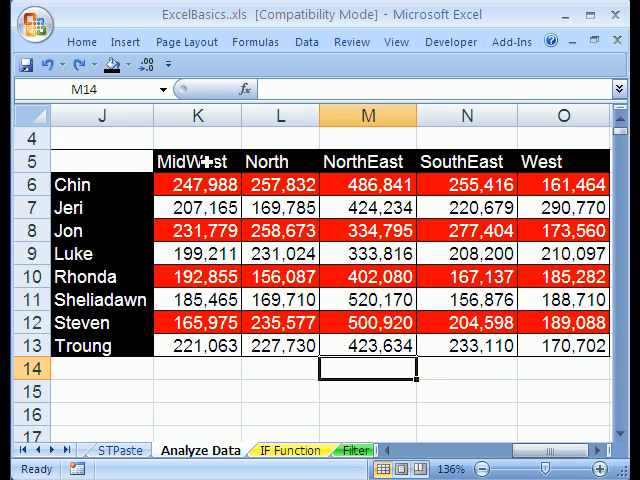
pyautogui.moveTo(548, 277)
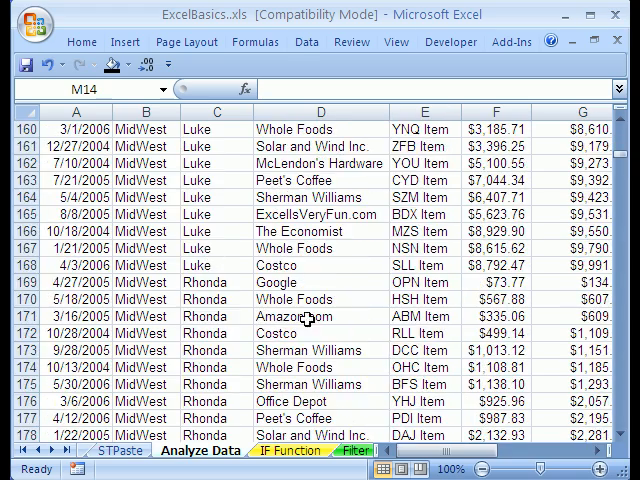
# - Jump to cell A1 and scroll left to show the Date through Sales headers
pyautogui.press('ctrl+Home')
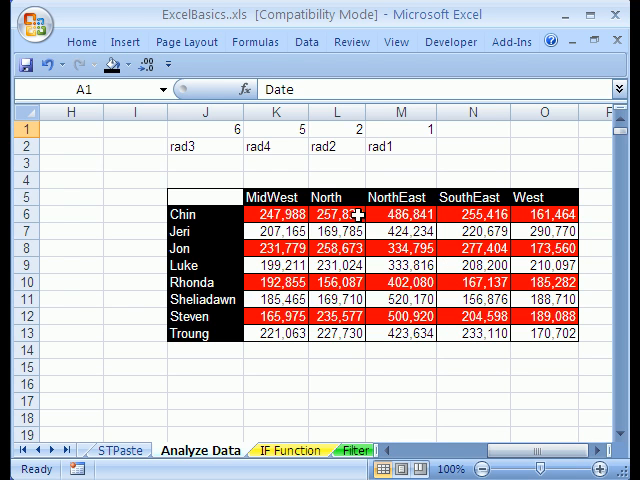
pyautogui.moveTo(348, 228)
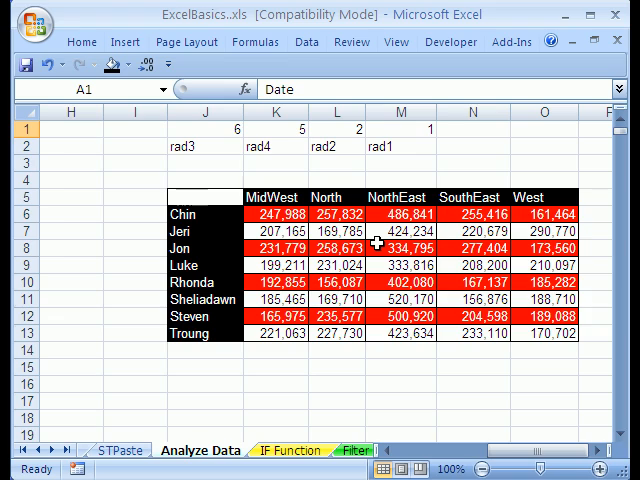
pyautogui.hscroll(-3)
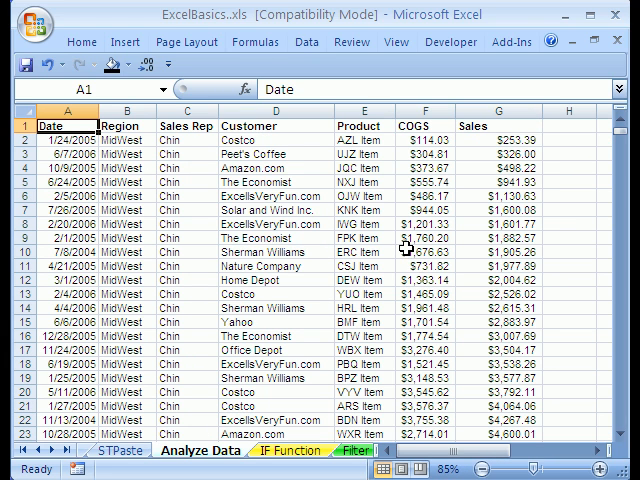
pyautogui.moveTo(560, 156)
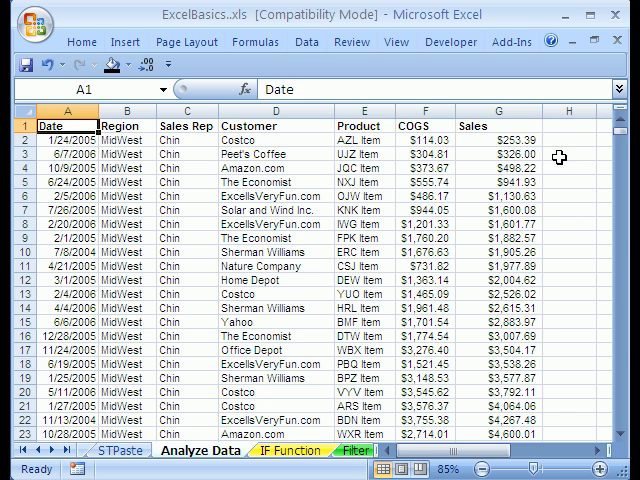
pyautogui.moveTo(500, 208)
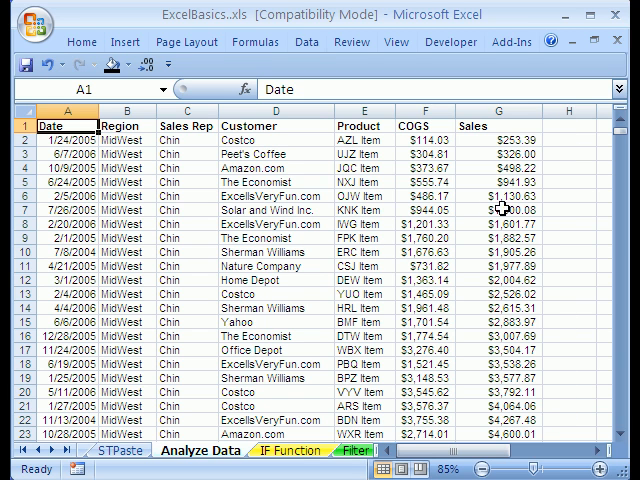
pyautogui.moveTo(320, 268)
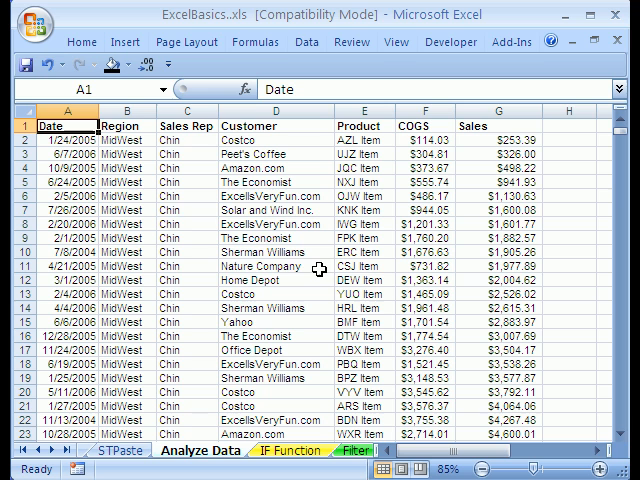
pyautogui.click(183, 210)
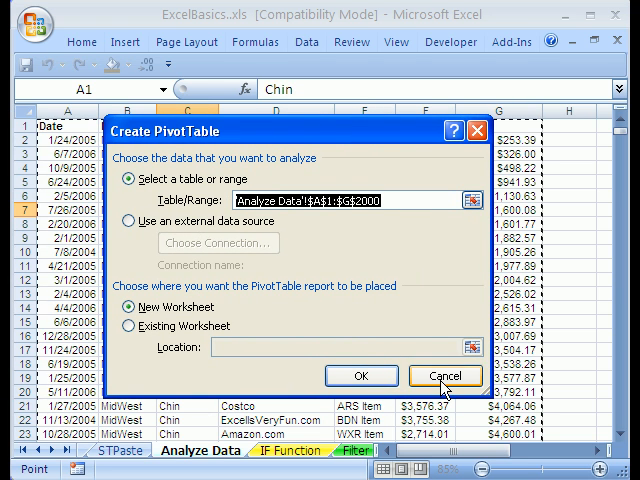
pyautogui.click(444, 375)
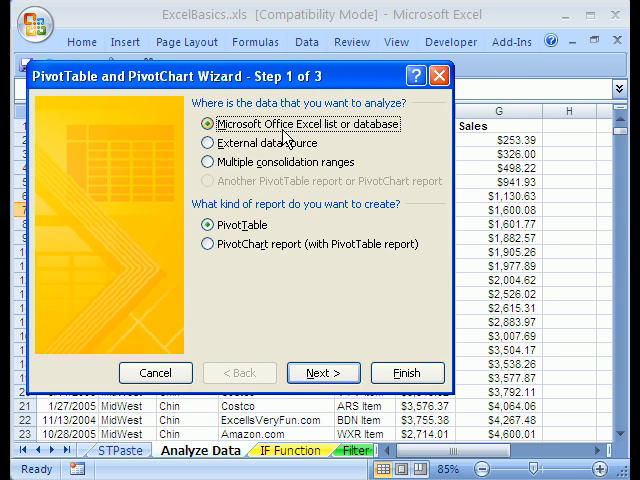
pyautogui.moveTo(349, 138)
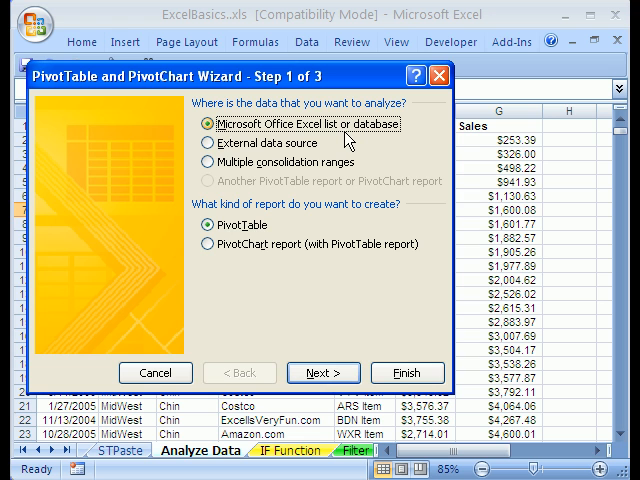
# - Accept the worksheet list source and the A1:G2000 range to reach wizard Step 3
pyautogui.click(323, 372)
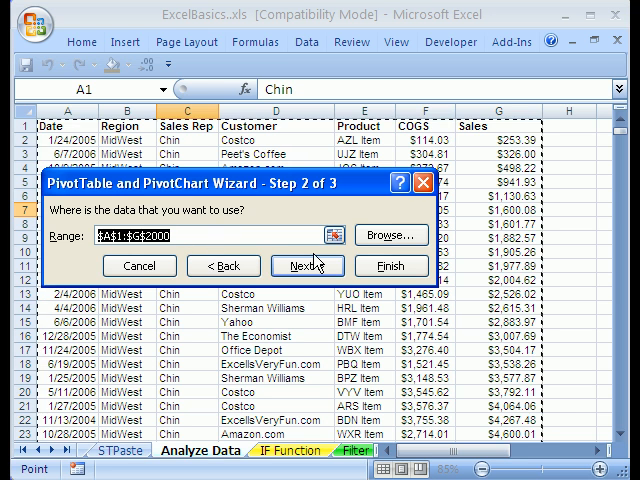
pyautogui.click(307, 265)
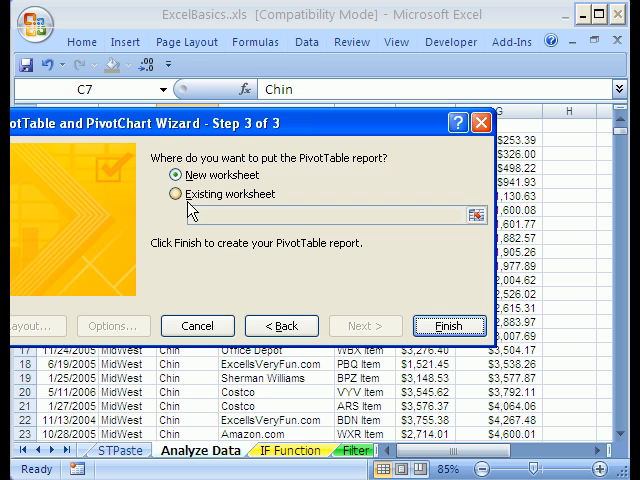
pyautogui.click(172, 194)
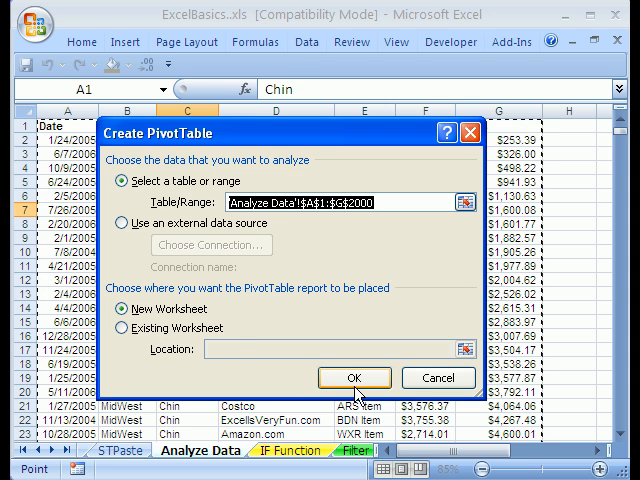
pyautogui.moveTo(352, 378)
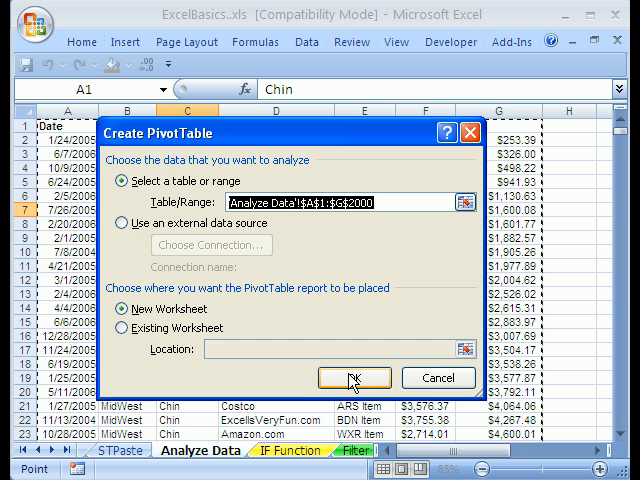
# - Create the blank PivotTable from 'Analyze Data'!$A$1:$G$2000 on a new worksheet
pyautogui.click(353, 378)
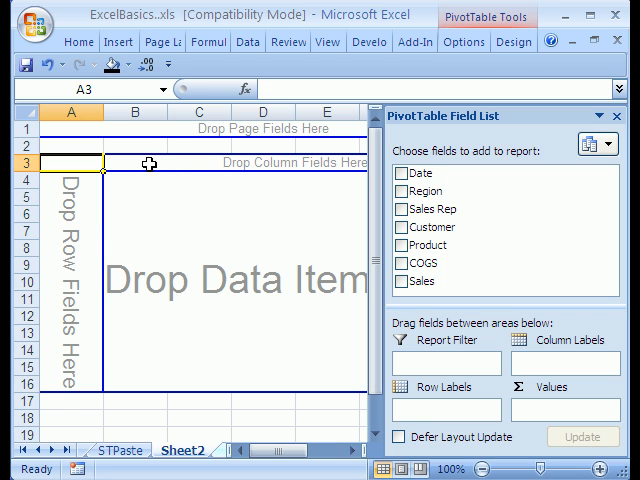
pyautogui.moveTo(132, 204)
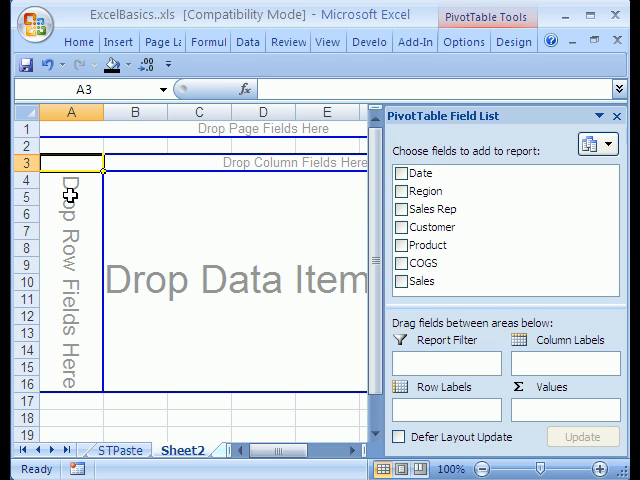
pyautogui.moveTo(203, 161)
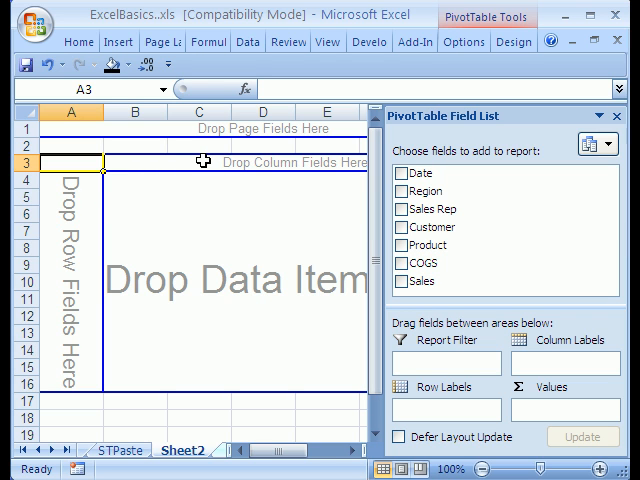
pyautogui.moveTo(270, 160)
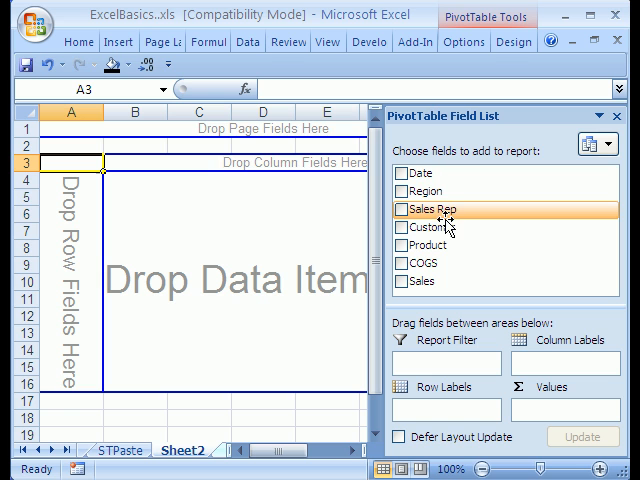
pyautogui.moveTo(430, 191)
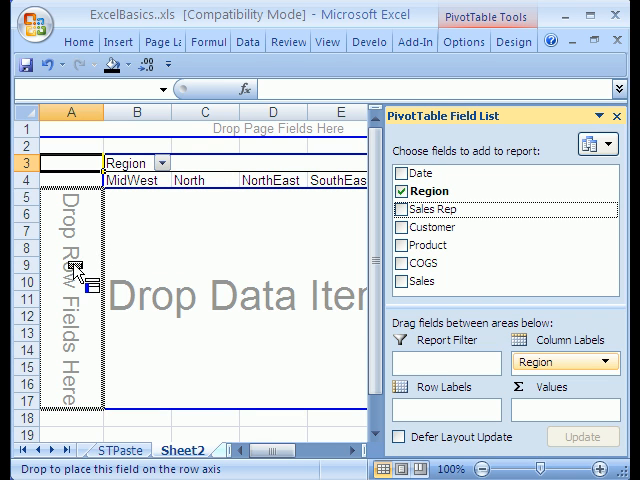
pyautogui.click(401, 209)
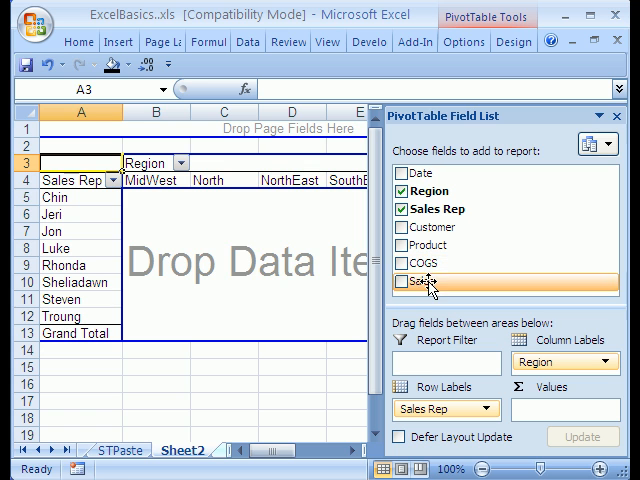
pyautogui.click(405, 281)
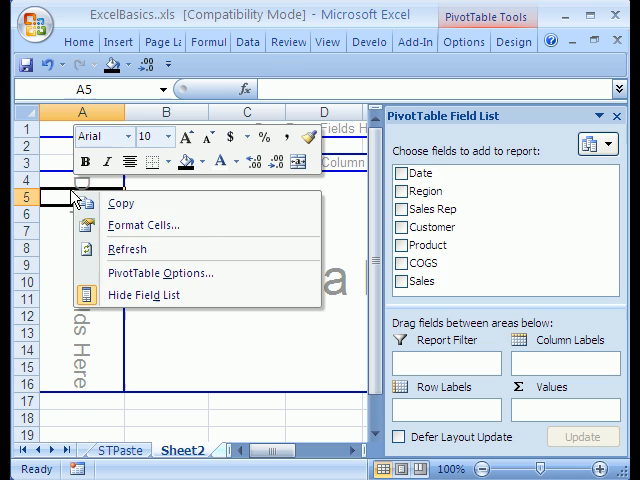
# - Turn off Classic PivotTable layout in the empty PivotTable's options
pyautogui.click(162, 273)
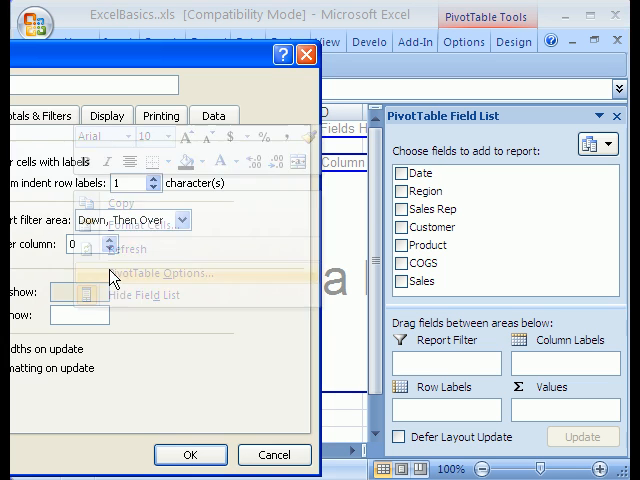
pyautogui.click(107, 115)
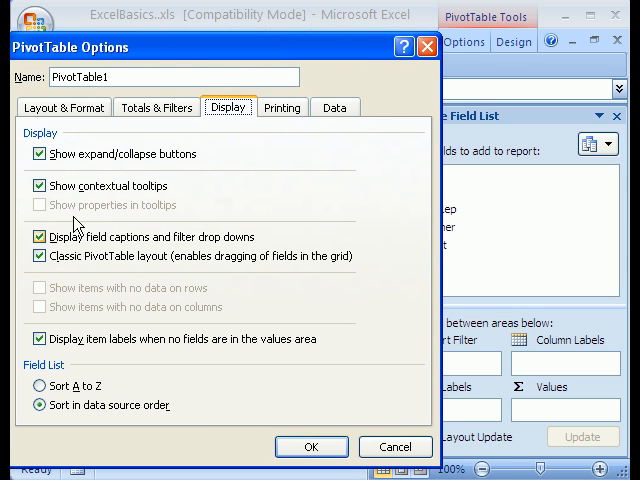
pyautogui.click(37, 256)
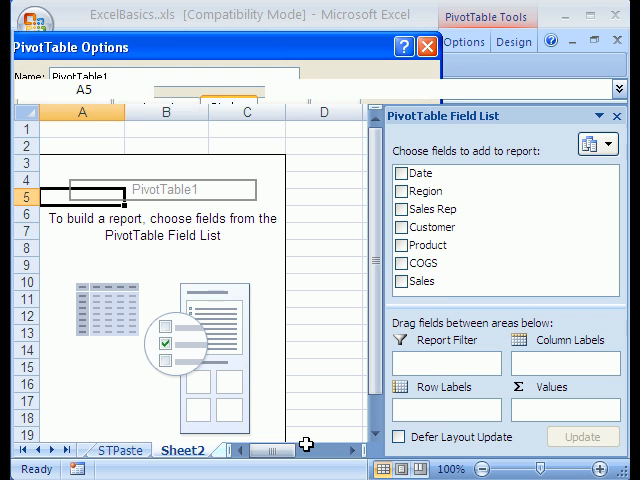
pyautogui.click(422, 48)
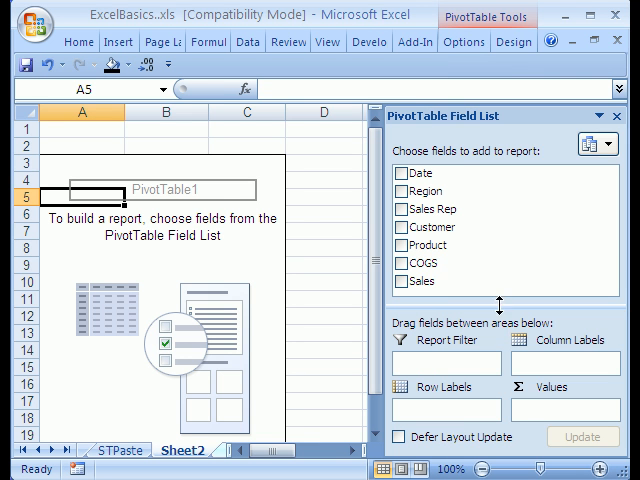
pyautogui.moveTo(484, 308)
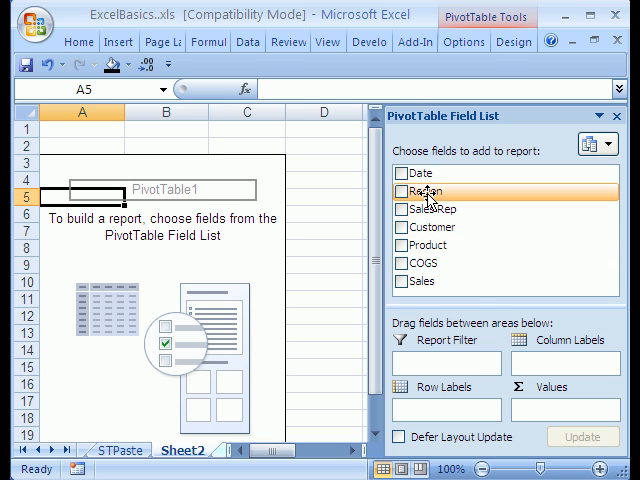
# - Place Region in columns, Sales Rep in rows, and Sum of Sales as values
pyautogui.moveTo(430, 191); pyautogui.dragTo(562, 362)
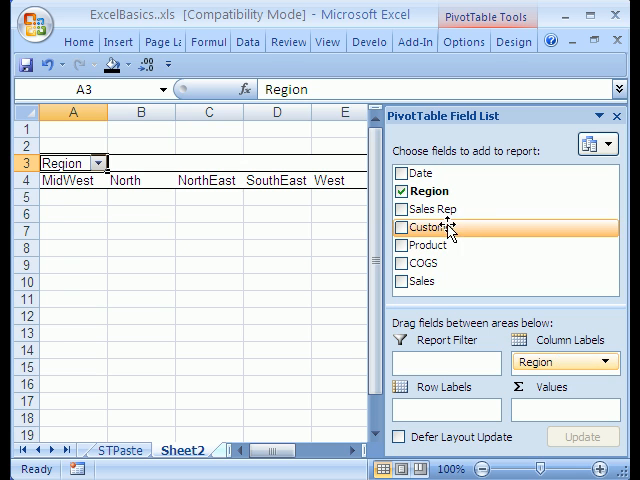
pyautogui.moveTo(428, 225); pyautogui.dragTo(428, 408)
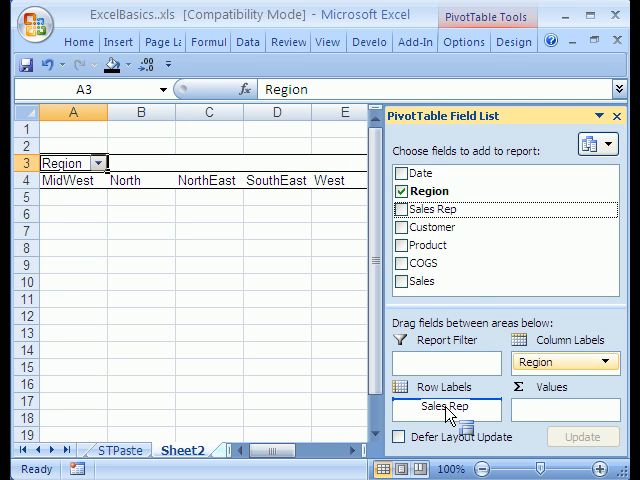
pyautogui.click(404, 209)
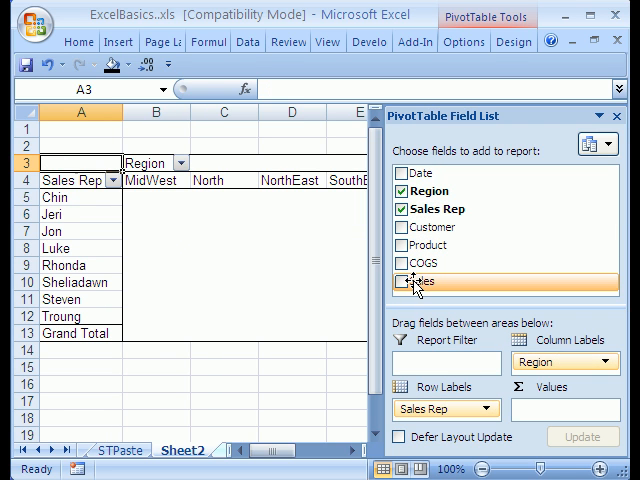
pyautogui.click(405, 281)
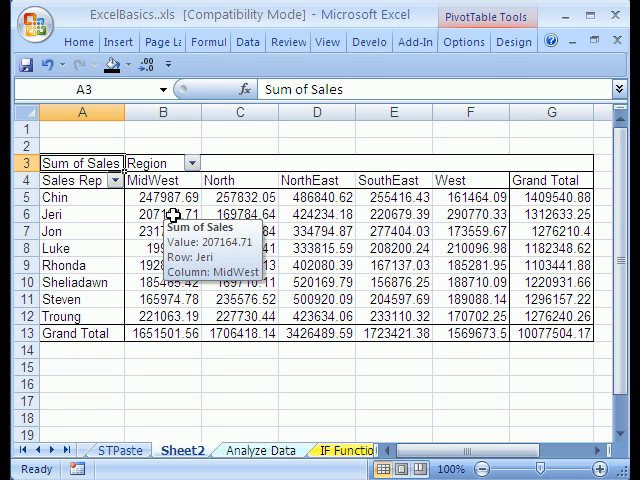
pyautogui.moveTo(287, 224)
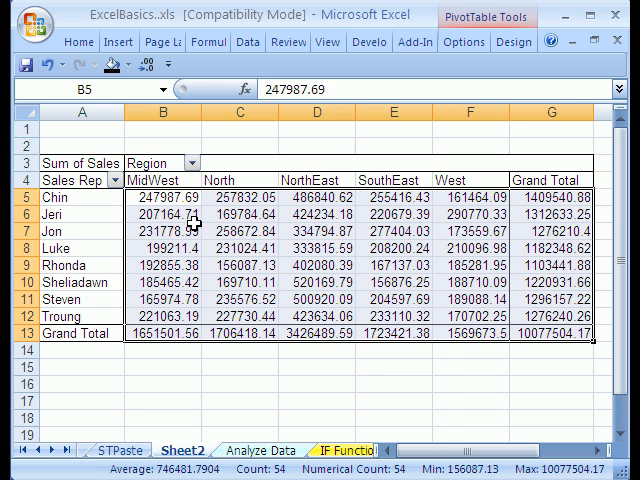
# - Give the Sum of Sales field the Accounting number format through Value Field Settings
pyautogui.rightClick(162, 227)
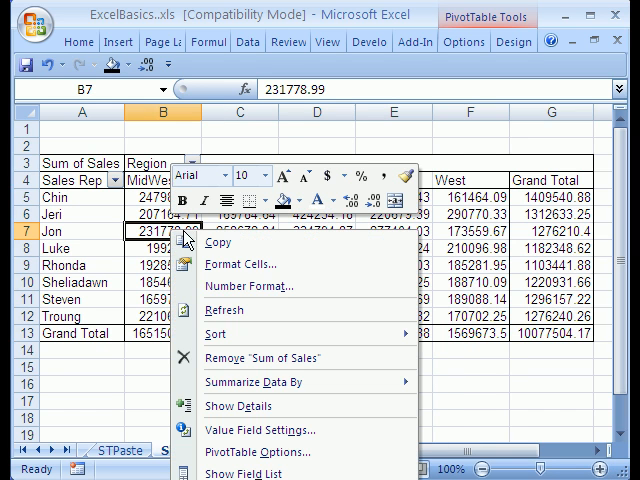
pyautogui.moveTo(258, 430)
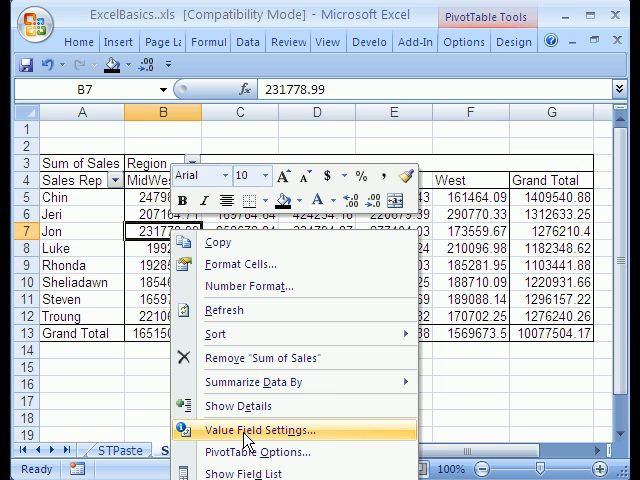
pyautogui.click(247, 430)
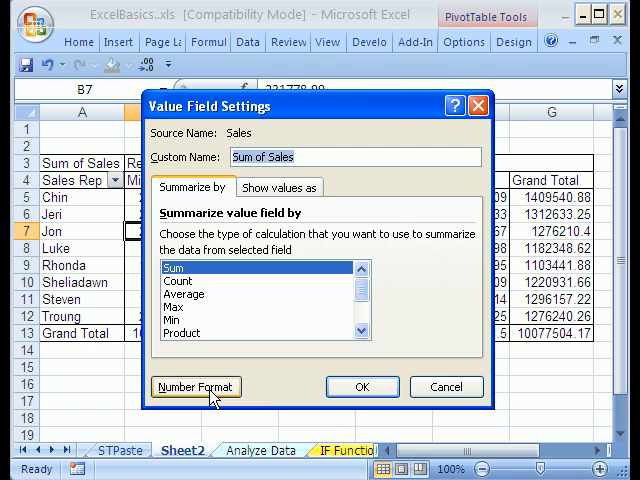
pyautogui.click(194, 387)
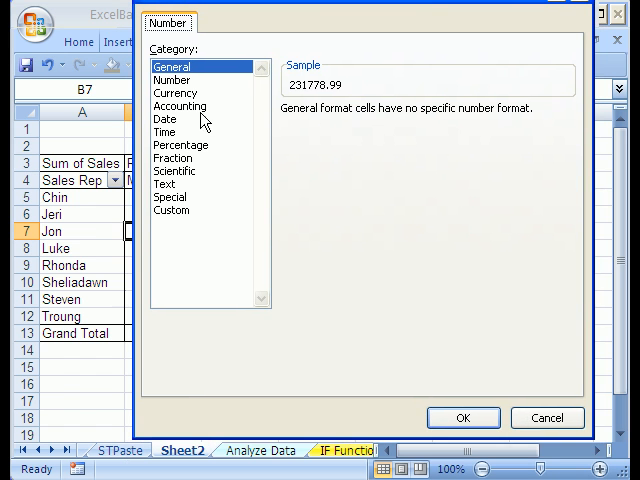
pyautogui.click(180, 106)
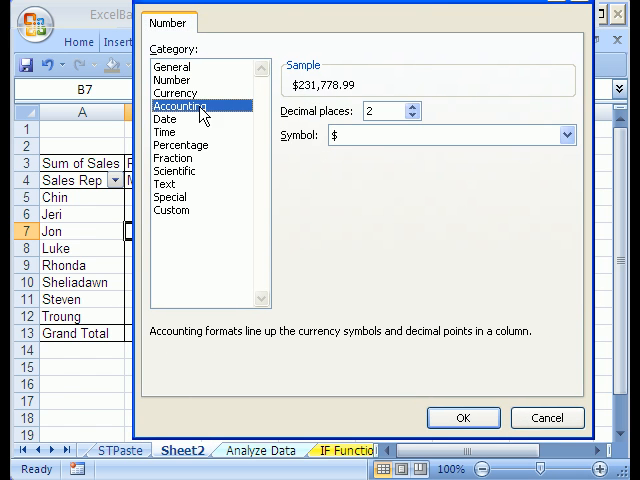
pyautogui.click(565, 134)
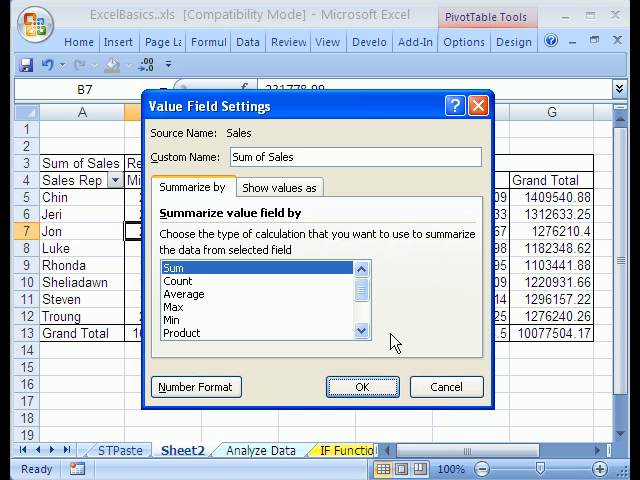
pyautogui.click(362, 387)
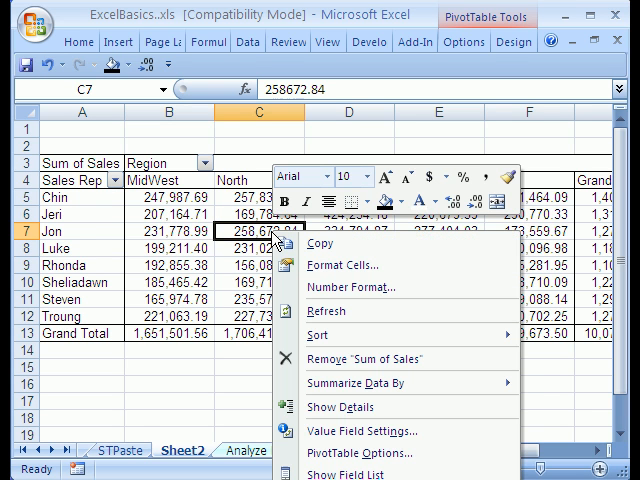
pyautogui.moveTo(344, 474)
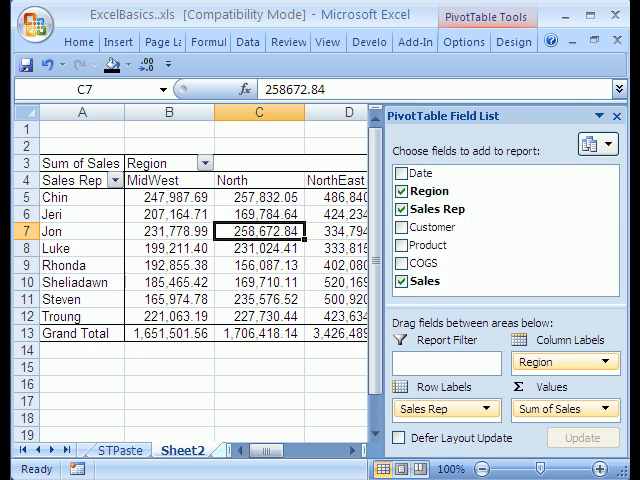
# - Browse the PivotTable style choices and redisplay the field list with enlarged layout areas
pyautogui.click(462, 41)
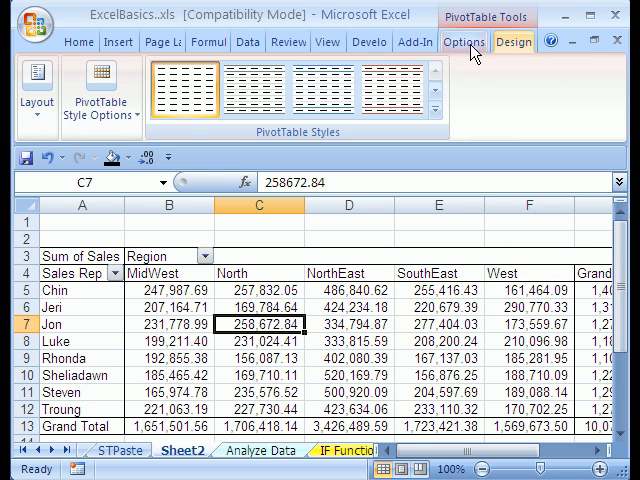
pyautogui.click(463, 42)
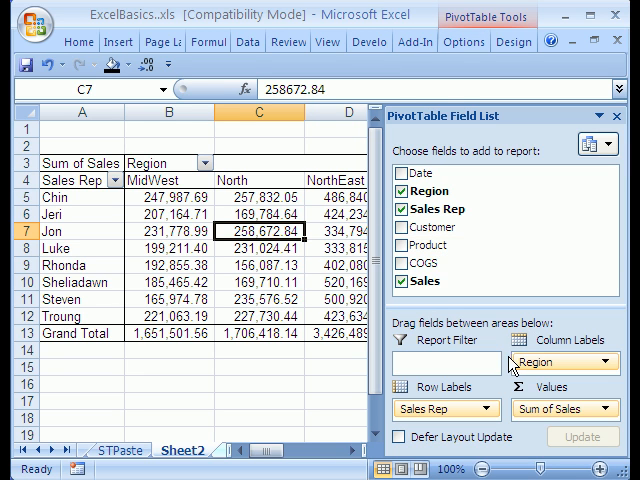
pyautogui.moveTo(553, 382)
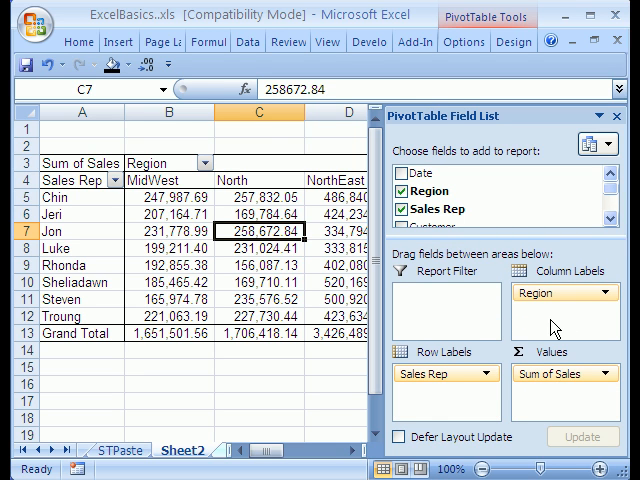
pyautogui.click(155, 231)
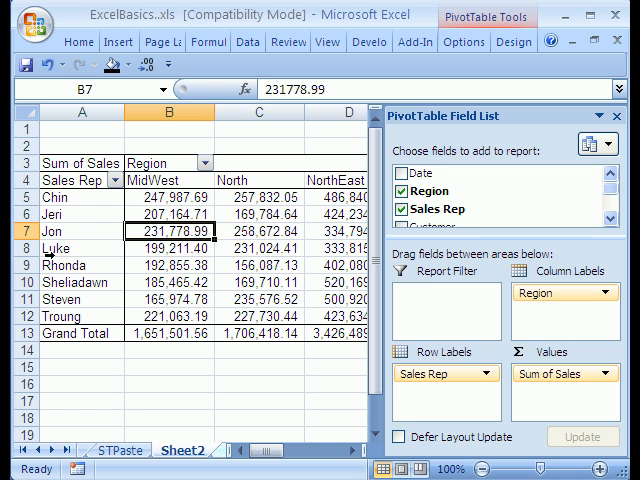
pyautogui.moveTo(186, 183)
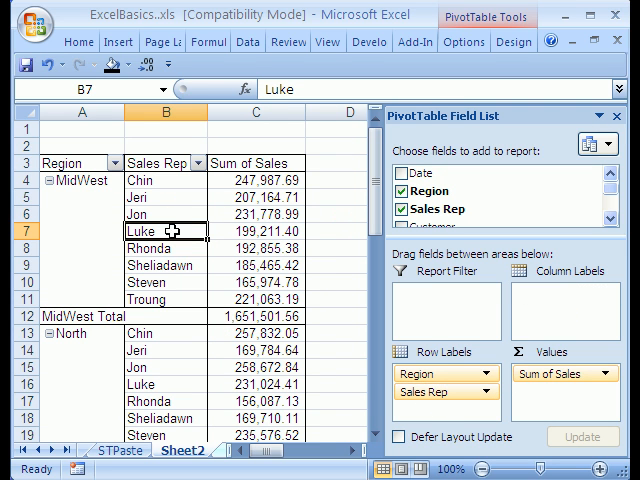
pyautogui.moveTo(185, 303)
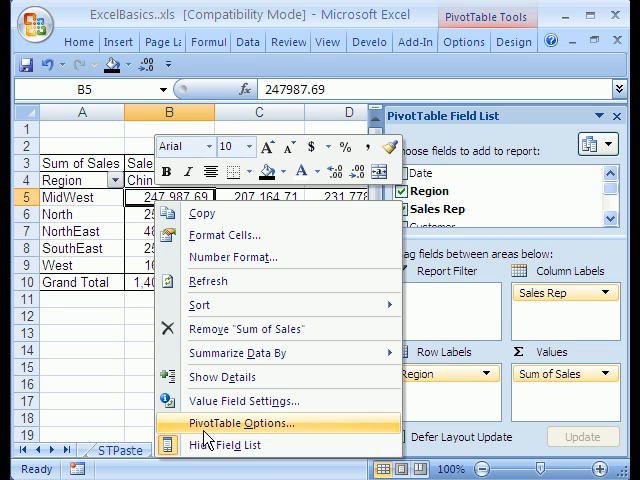
# - Enable Classic PivotTable layout and drag Region across the top as column headings
pyautogui.click(240, 423)
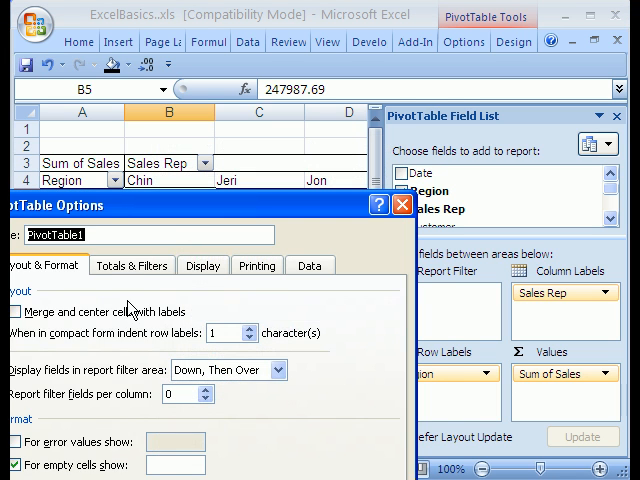
pyautogui.click(203, 265)
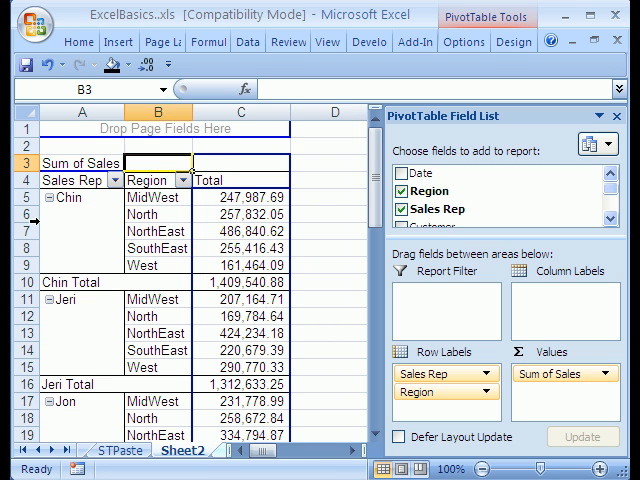
pyautogui.click(160, 180)
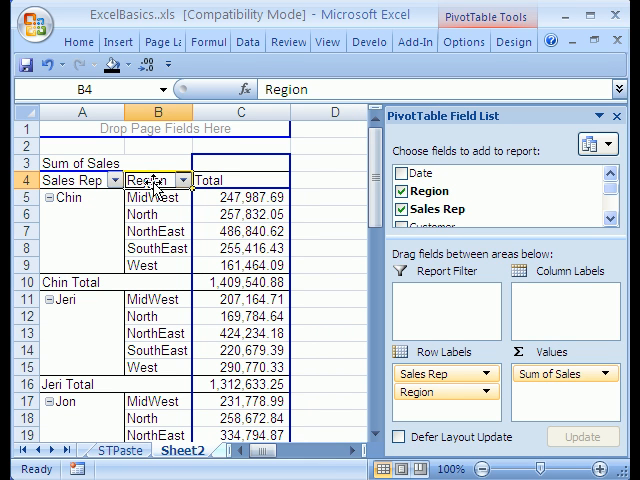
pyautogui.moveTo(165, 179); pyautogui.dragTo(225, 179)
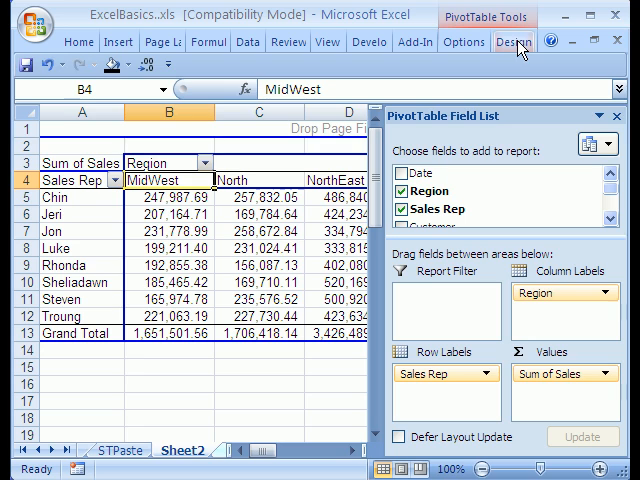
# - Apply a blue PivotTable style with bold headings and reopen the field list
pyautogui.click(513, 41)
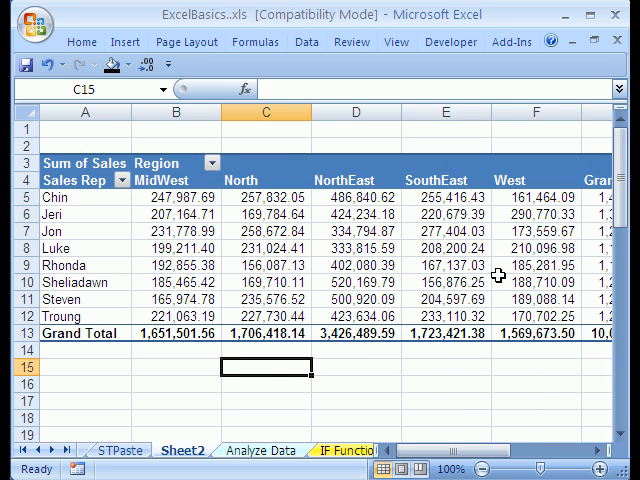
pyautogui.moveTo(372, 265)
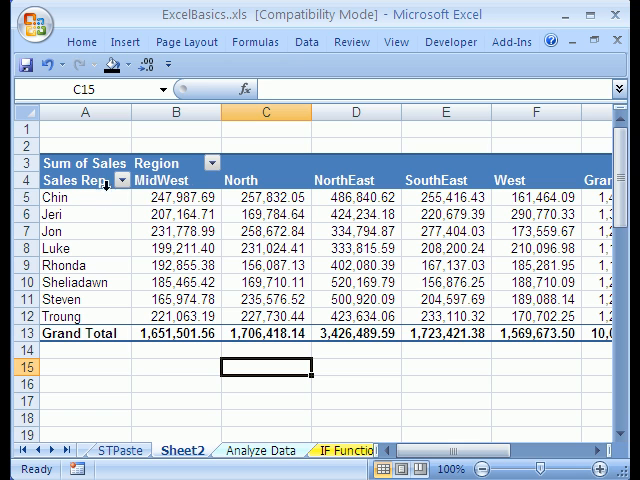
pyautogui.rightClick(177, 197)
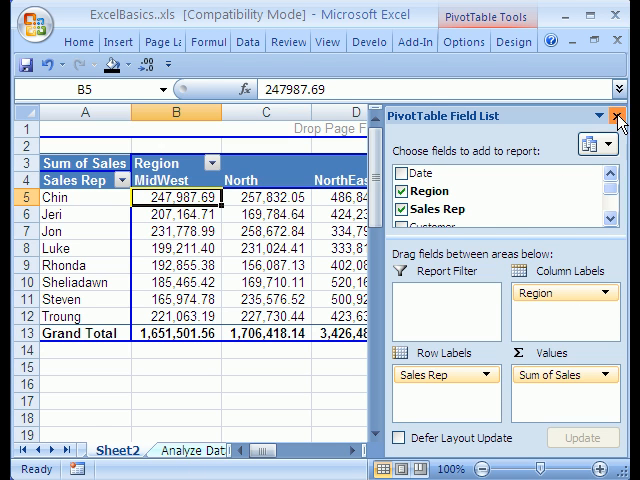
# - Hide the field list and rename the Sheet2 tab to PT1
pyautogui.click(617, 117)
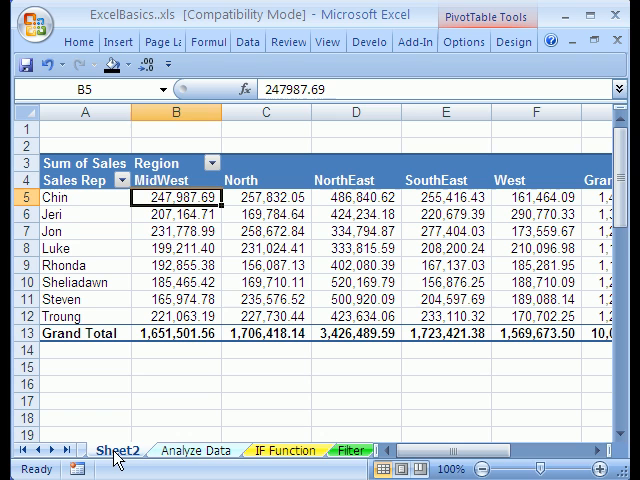
pyautogui.click(115, 450)
pyautogui.write('PT1')
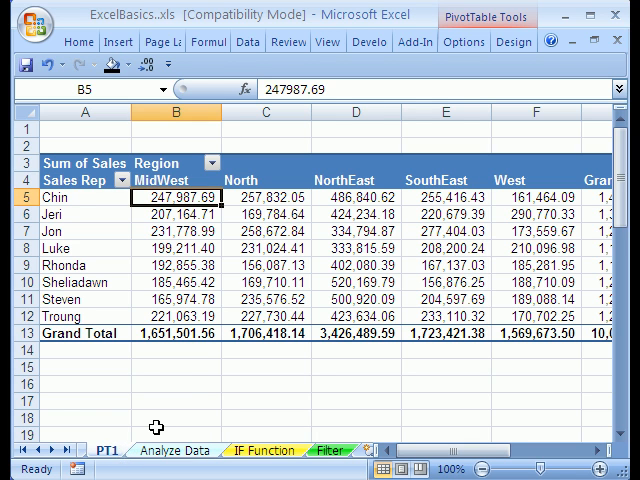
pyautogui.click(173, 450)
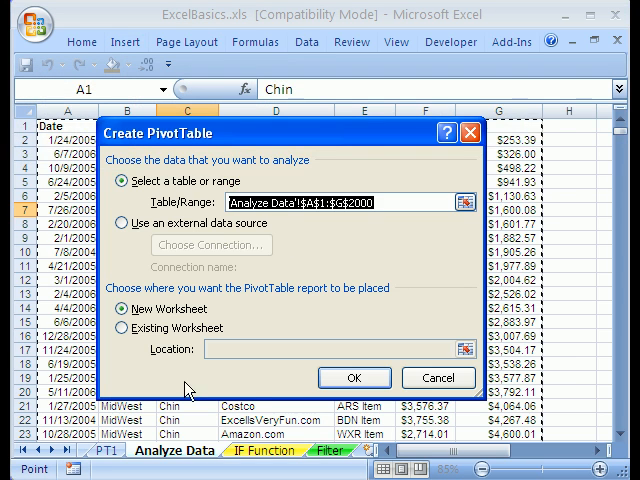
# - Create the second PivotTable on a new sheet named PT2 and add Date as its row field
pyautogui.click(353, 378)
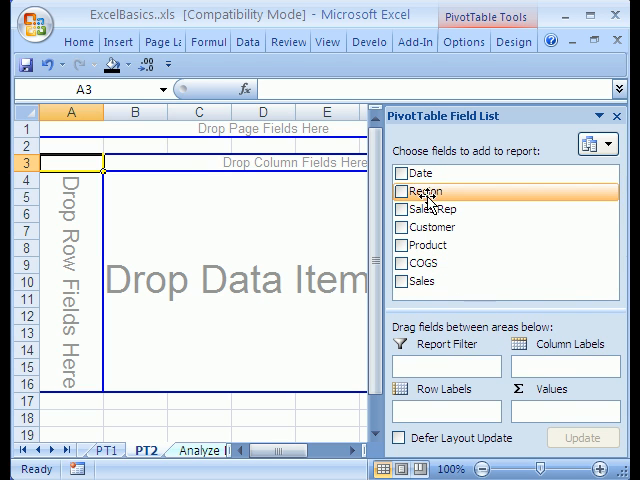
pyautogui.moveTo(420, 174)
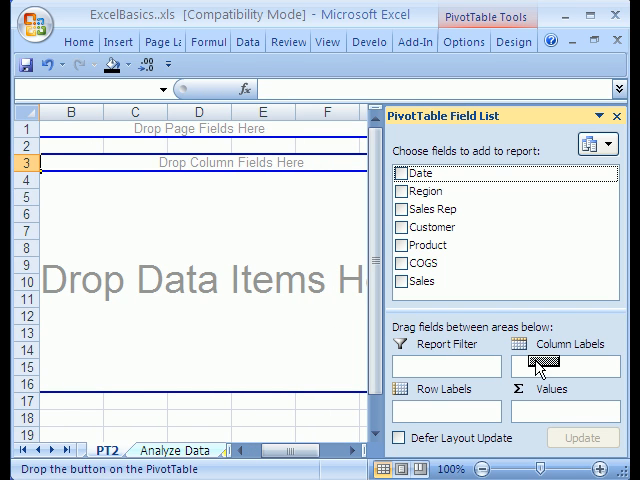
pyautogui.click(420, 173)
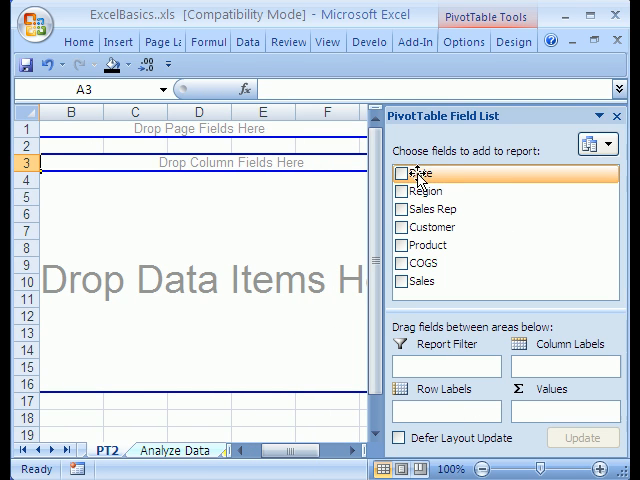
pyautogui.click(406, 172)
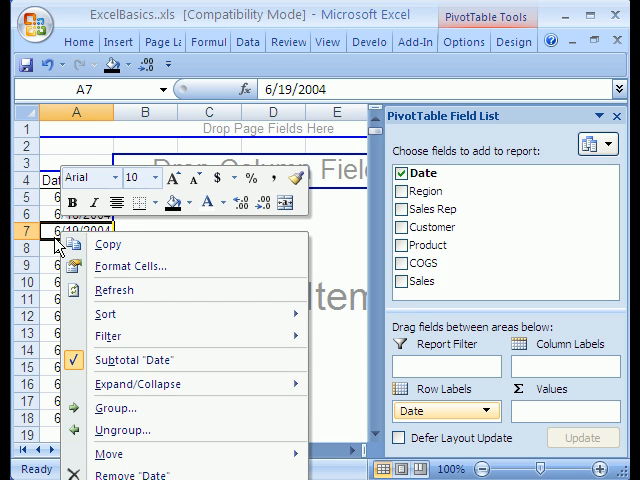
# - Group the PT2 PivotTable's dates by months and years
pyautogui.click(117, 408)
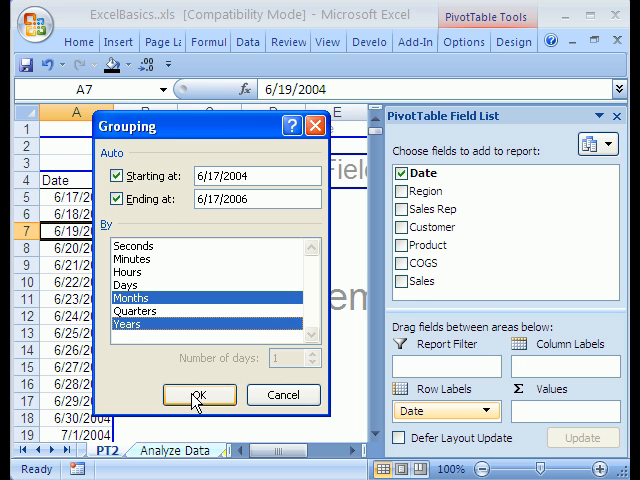
pyautogui.click(199, 394)
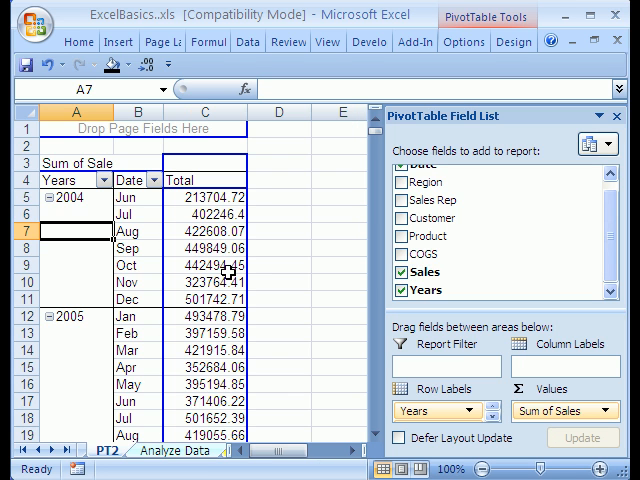
pyautogui.moveTo(351, 421)
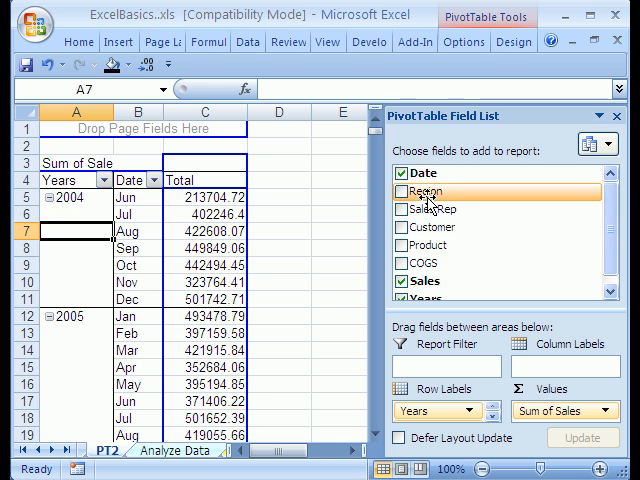
# - Add Region as a report filter and try filtering to MidWest, then North
pyautogui.click(404, 190)
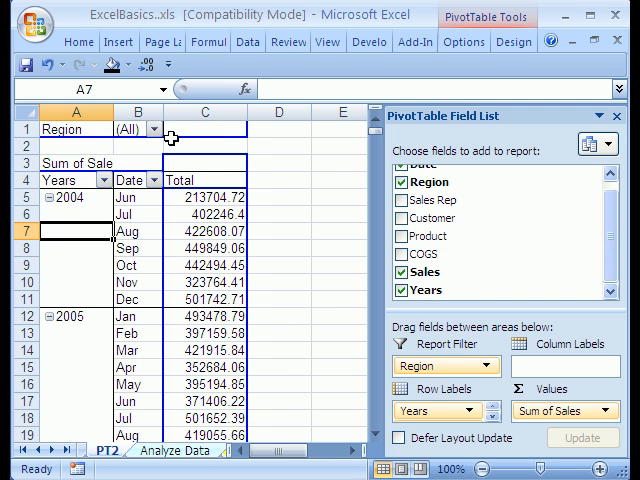
pyautogui.click(153, 128)
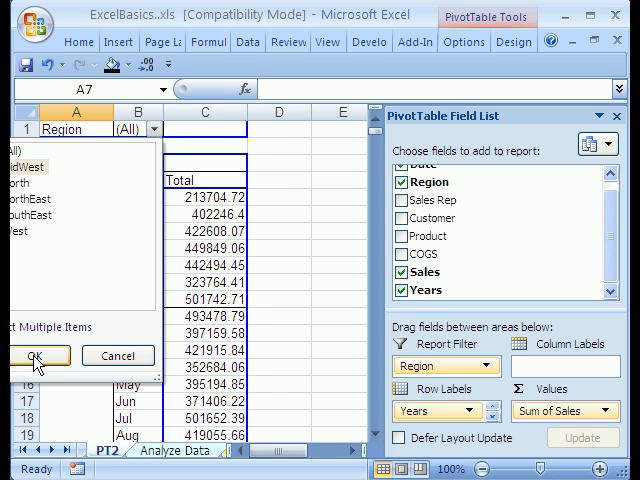
pyautogui.click(37, 356)
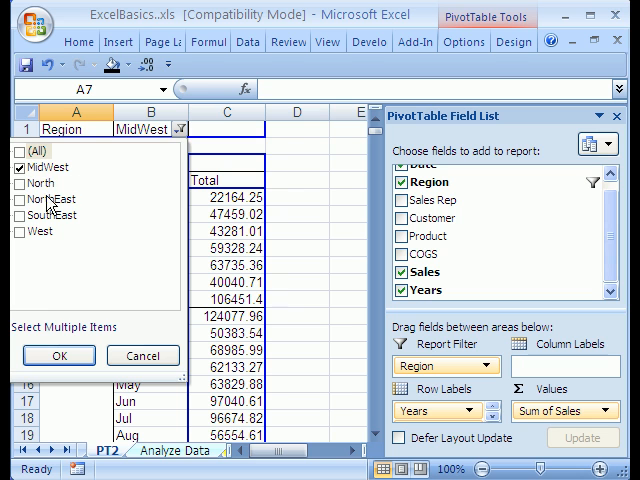
pyautogui.click(20, 183)
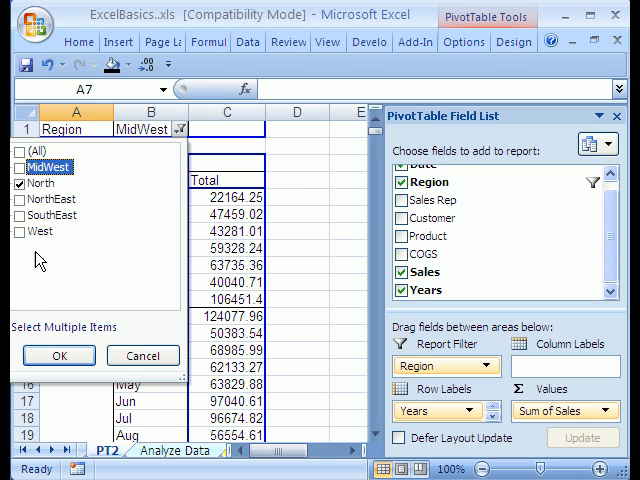
pyautogui.click(58, 355)
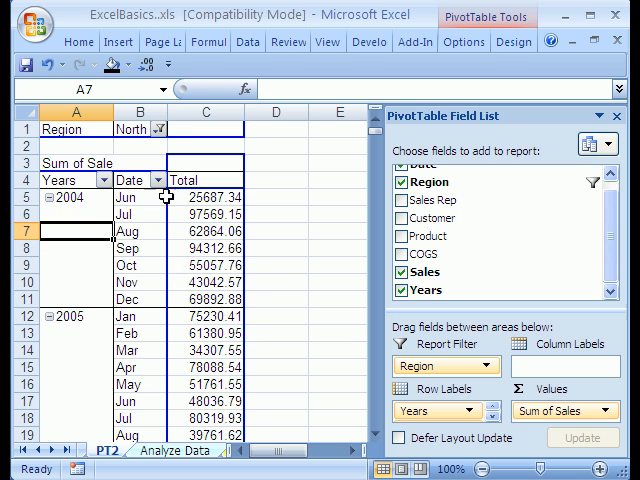
# - Set the Region filter back to (All) regions
pyautogui.click(159, 128)
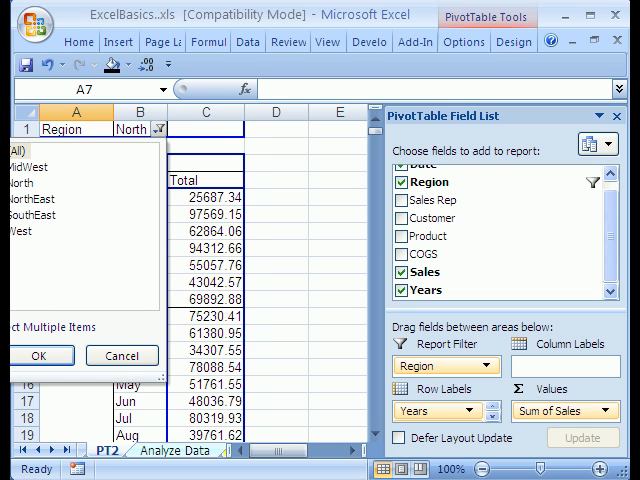
pyautogui.click(42, 355)
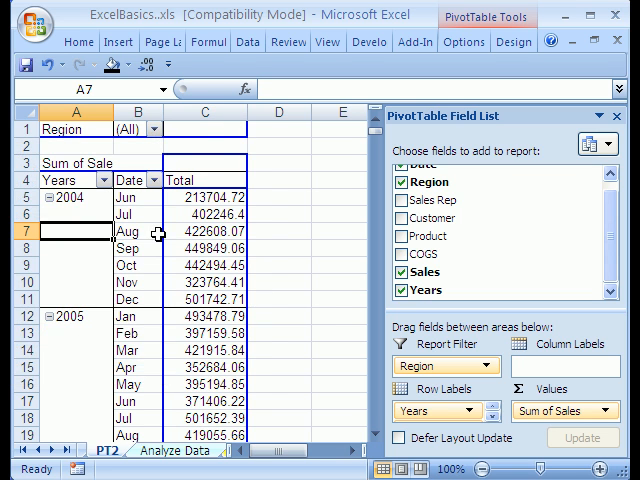
pyautogui.click(135, 228)
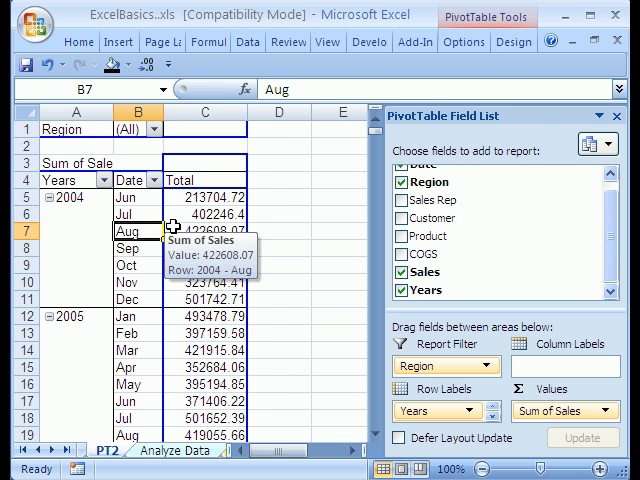
pyautogui.click(463, 41)
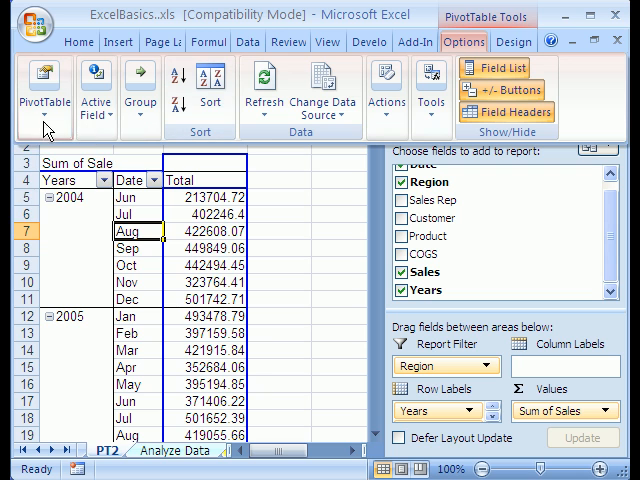
# - Check the PivotTable Options dialog, then start Show Report Filter Pages
pyautogui.click(42, 90)
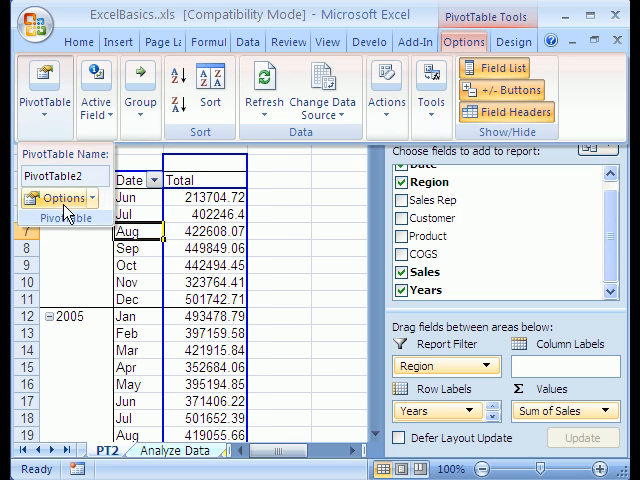
pyautogui.moveTo(57, 197)
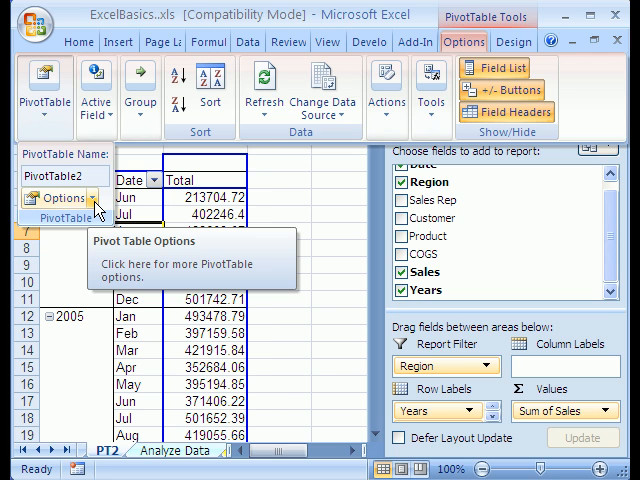
pyautogui.click(62, 197)
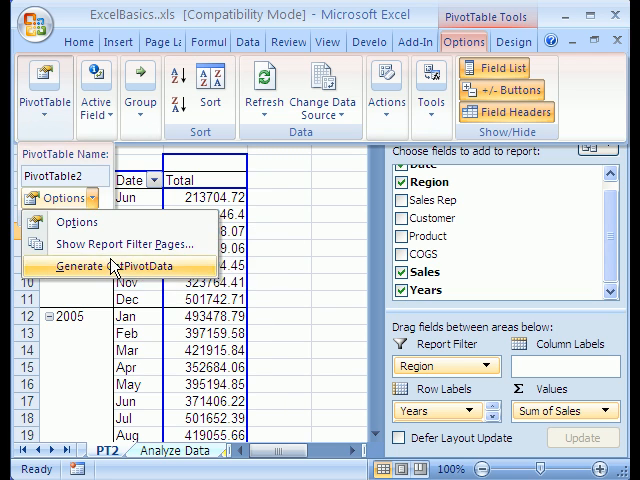
pyautogui.moveTo(120, 244)
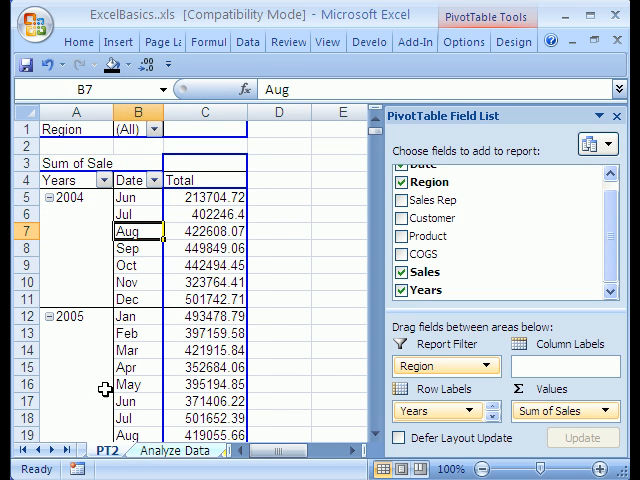
pyautogui.moveTo(110, 130)
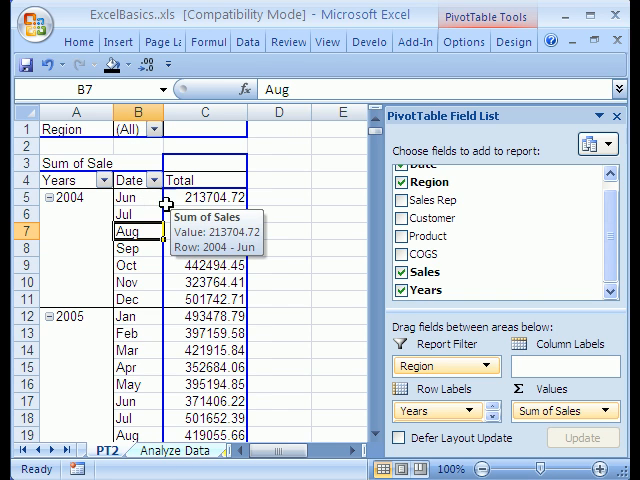
pyautogui.click(463, 41)
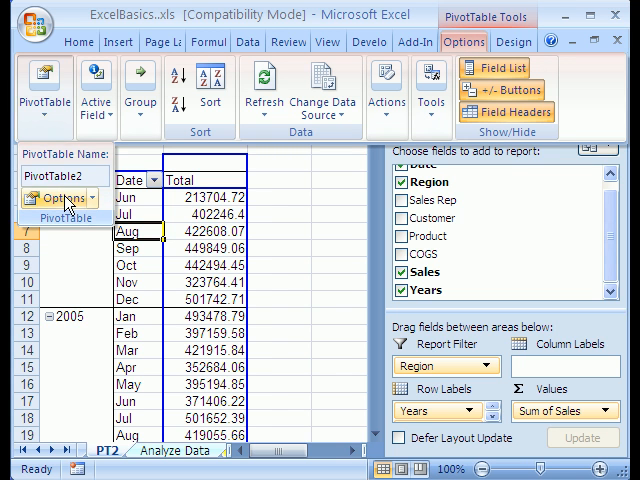
pyautogui.click(57, 197)
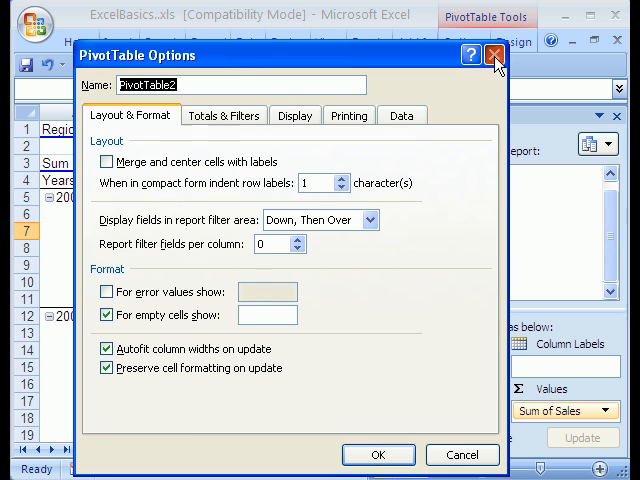
pyautogui.click(496, 55)
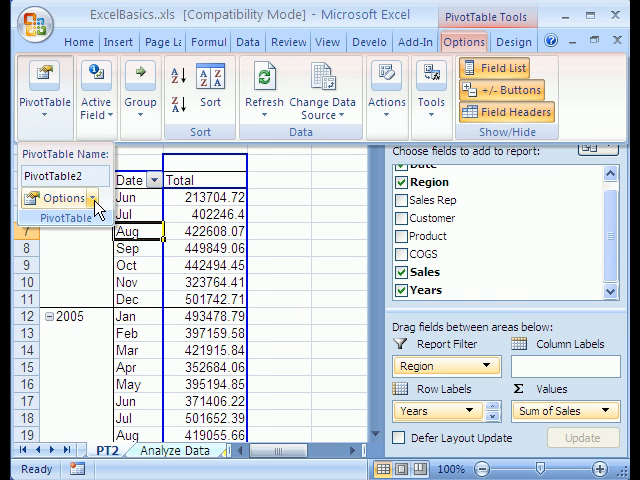
pyautogui.click(61, 198)
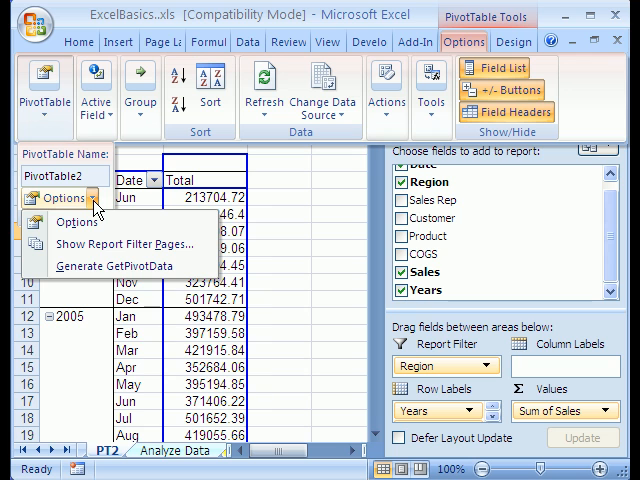
pyautogui.moveTo(97, 207)
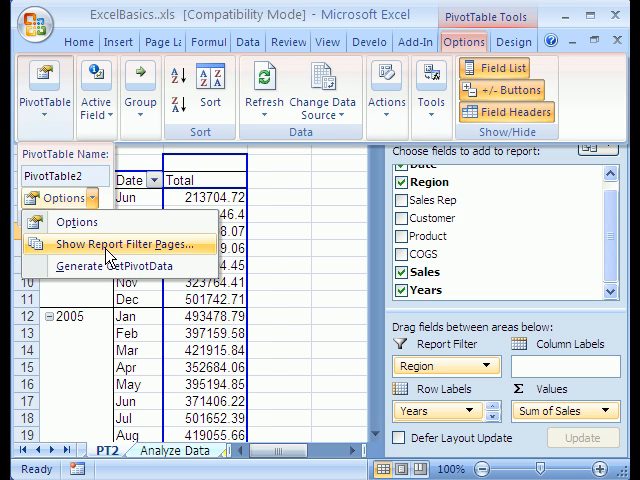
pyautogui.click(120, 245)
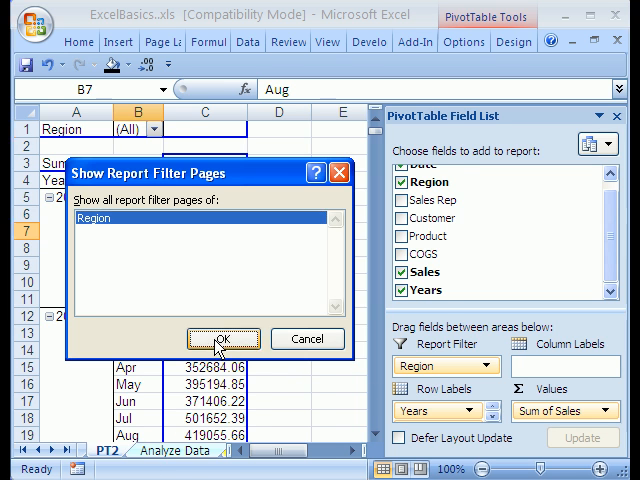
# - Generate MidWest, North, NorthEast, SouthEast and West sheets from the Region filter, then return to PT2
pyautogui.click(222, 338)
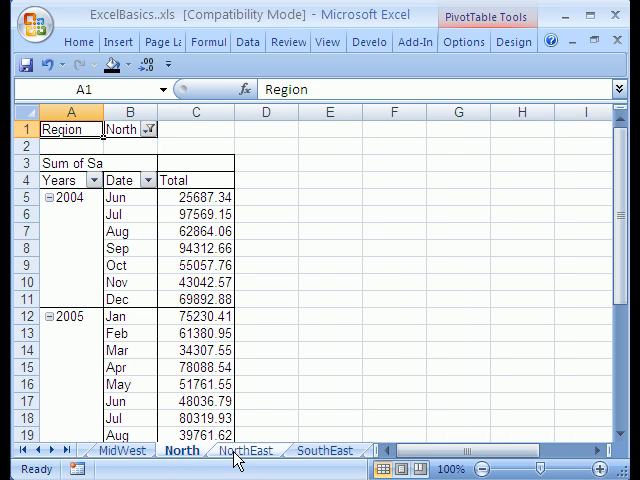
pyautogui.click(318, 450)
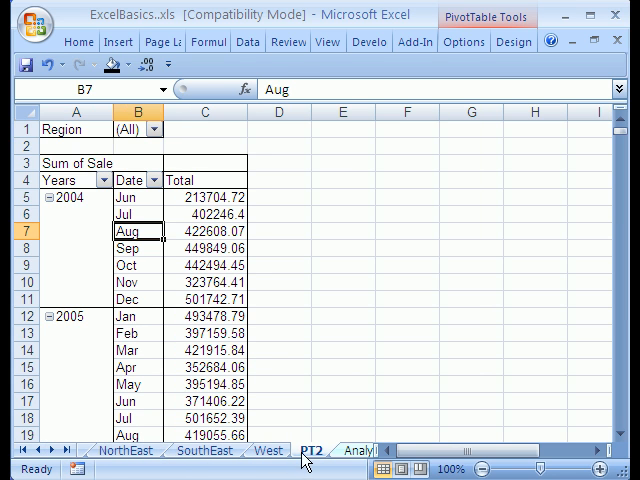
pyautogui.click(72, 129)
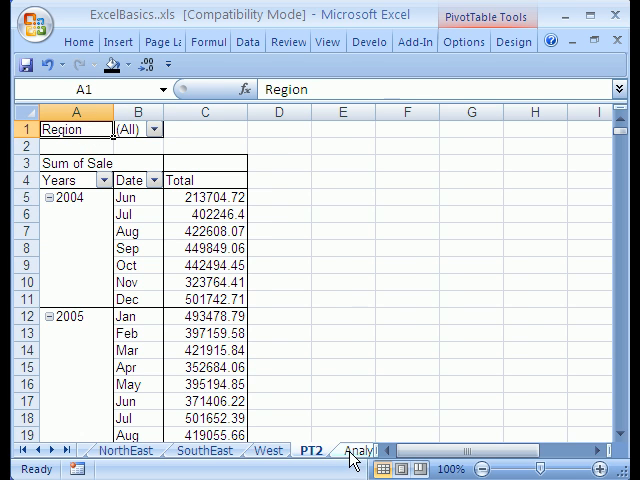
pyautogui.click(355, 450)
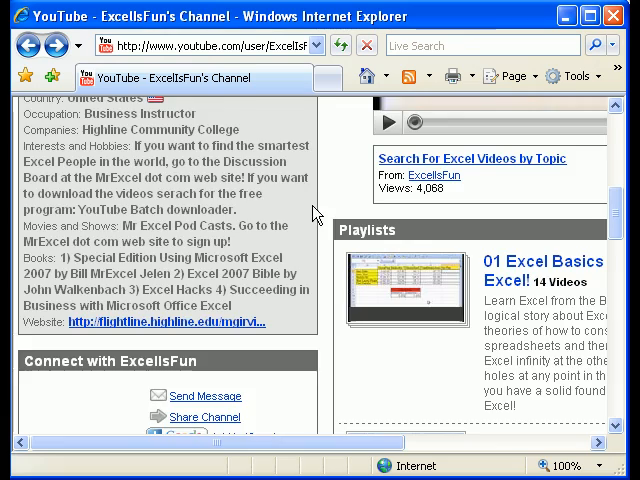
pyautogui.scroll(-3)
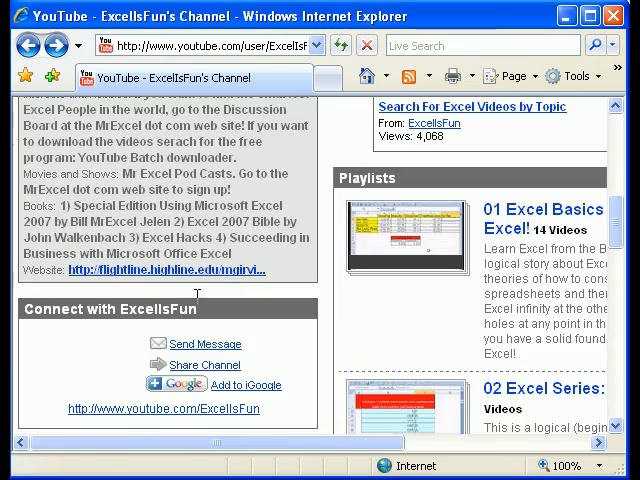